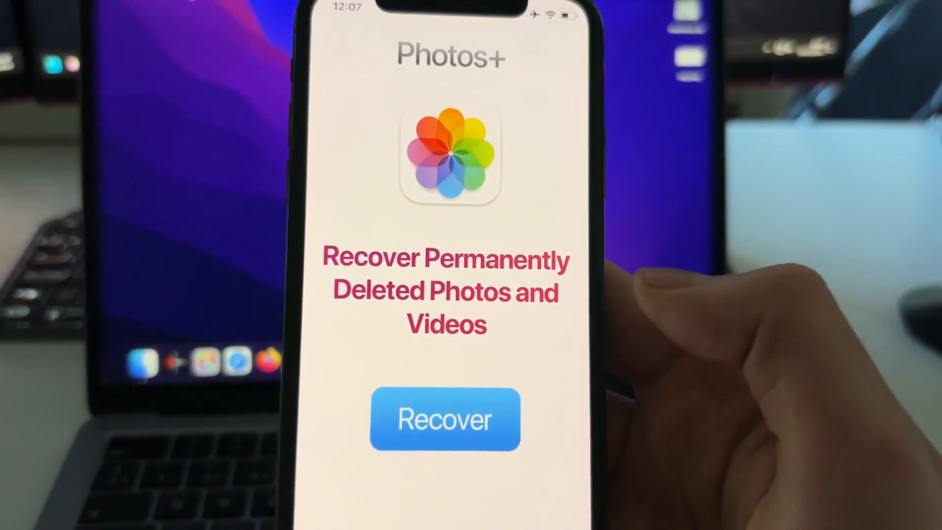
- Start Photos+ recovery of permanently deleted photos and videos from its start screen
click(445, 418)
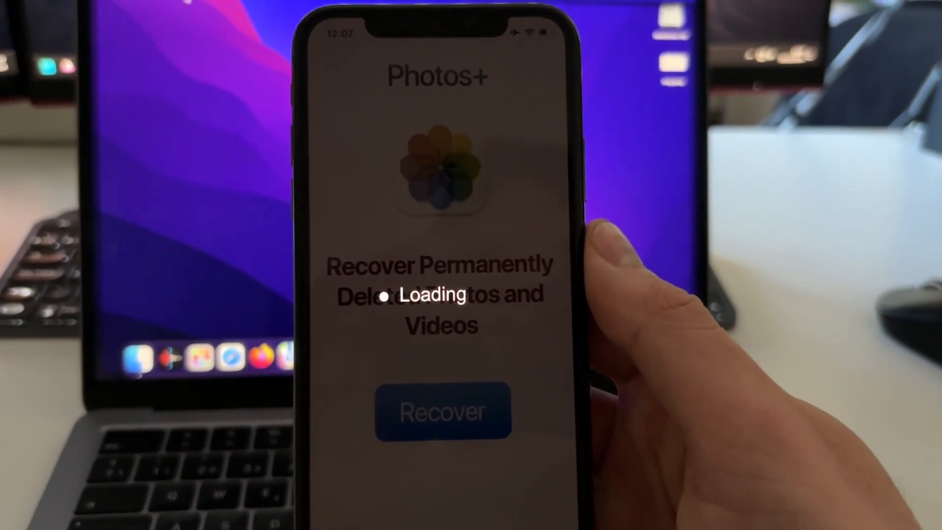
click(443, 412)
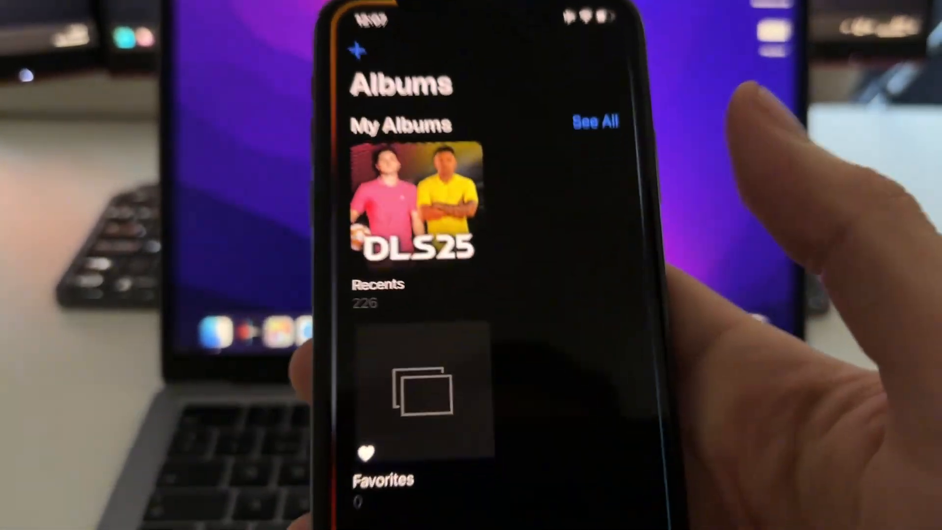
- Open Recently Deleted under Utilities and recover two selected videos
scroll(down, 3)
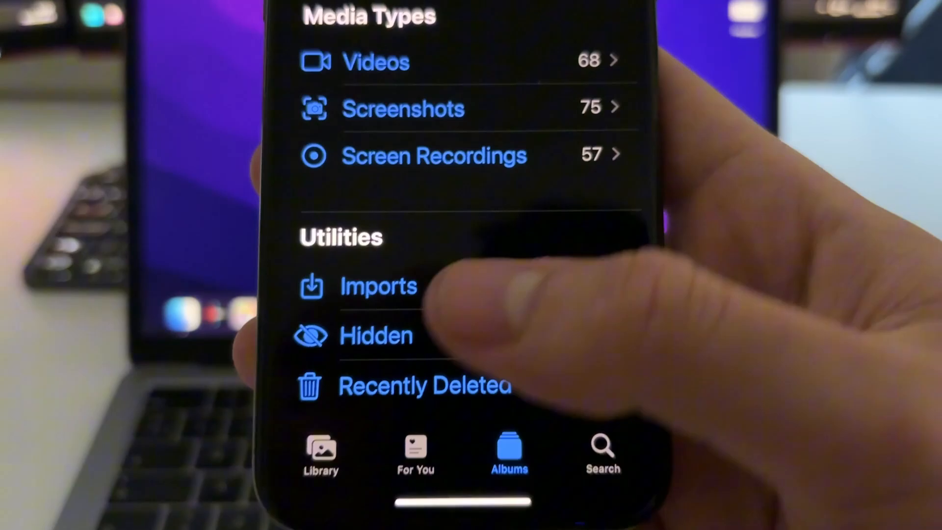
click(425, 386)
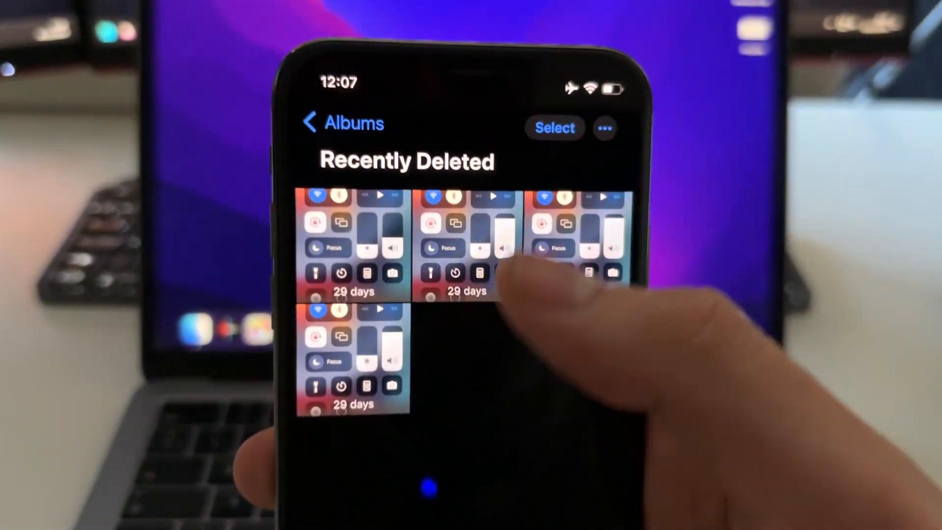
click(553, 128)
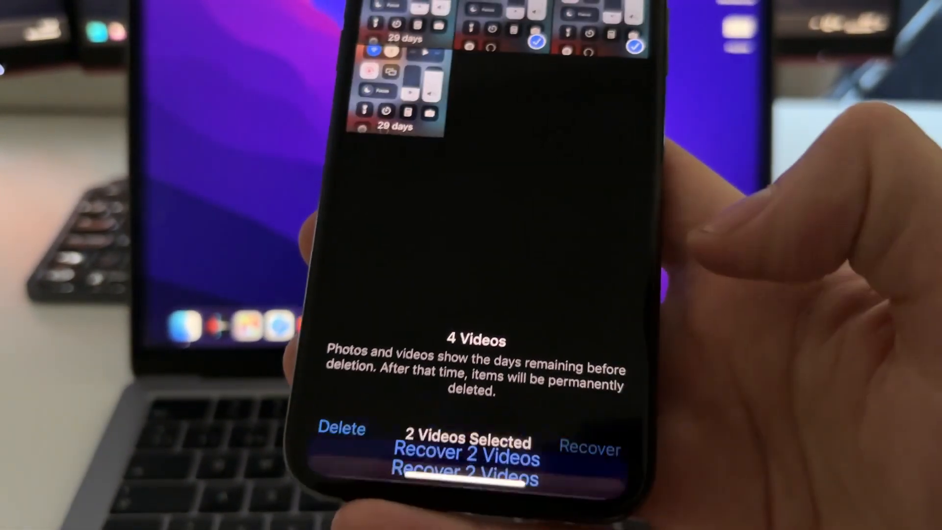
click(471, 458)
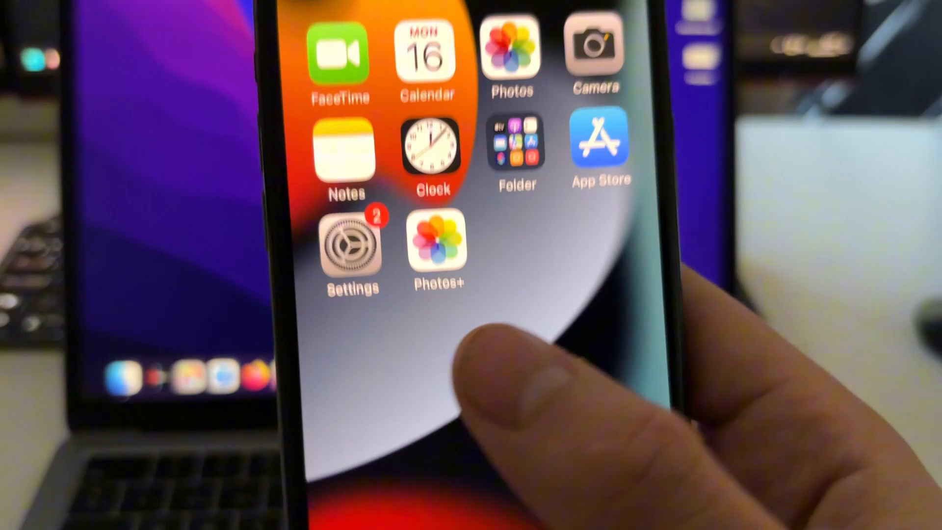
click(438, 250)
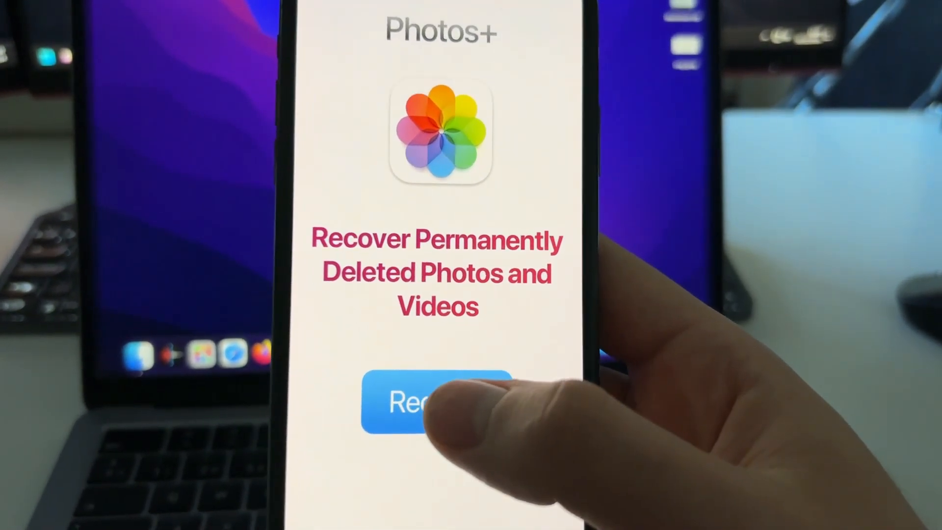
click(437, 402)
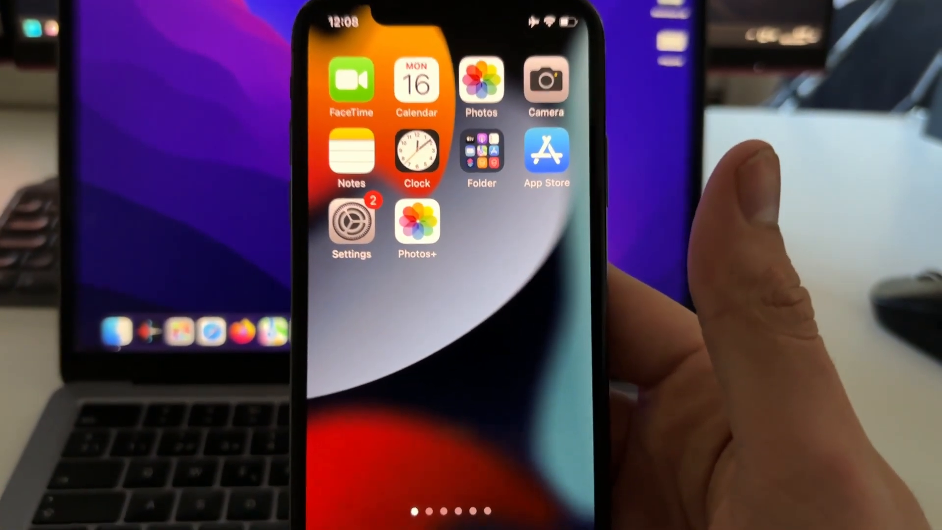
- Open Settings and view the Battery settings
click(351, 221)
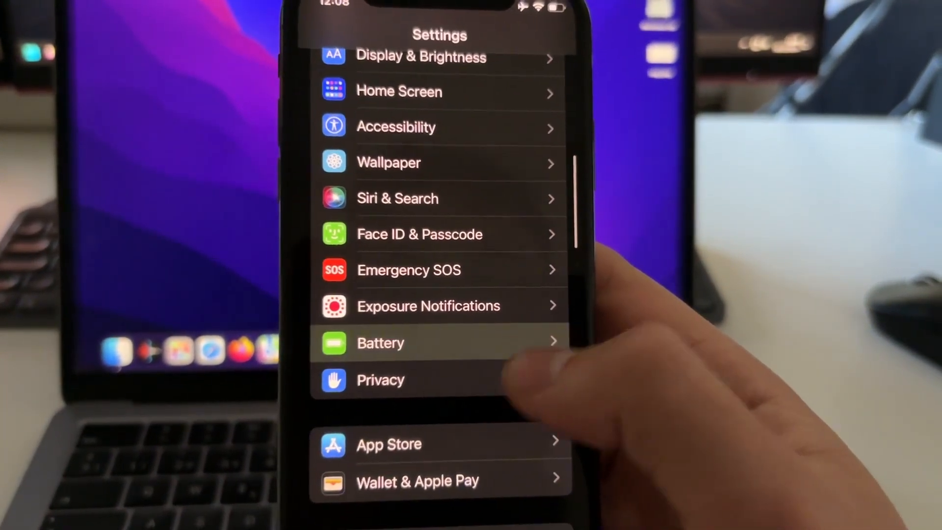
click(380, 343)
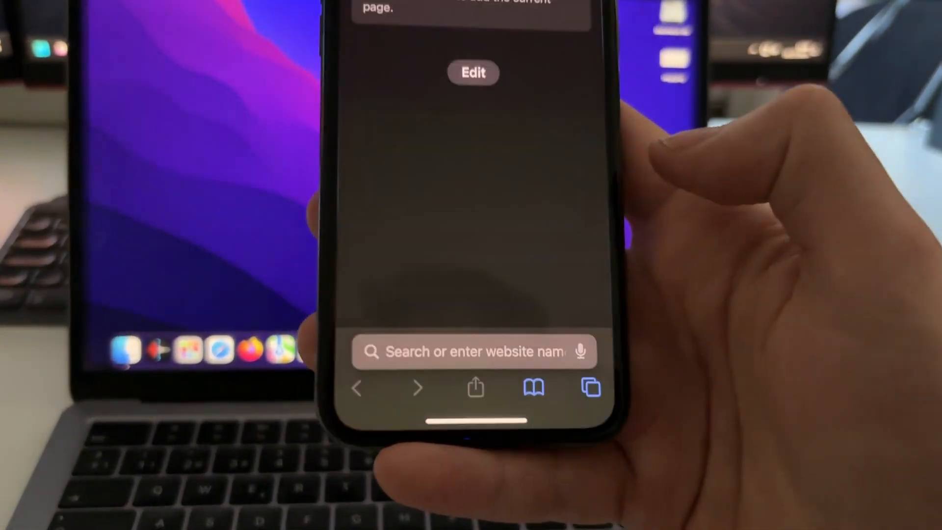
- Enter taptweak.com in Safari's address bar and load the TapTweak site
click(469, 352)
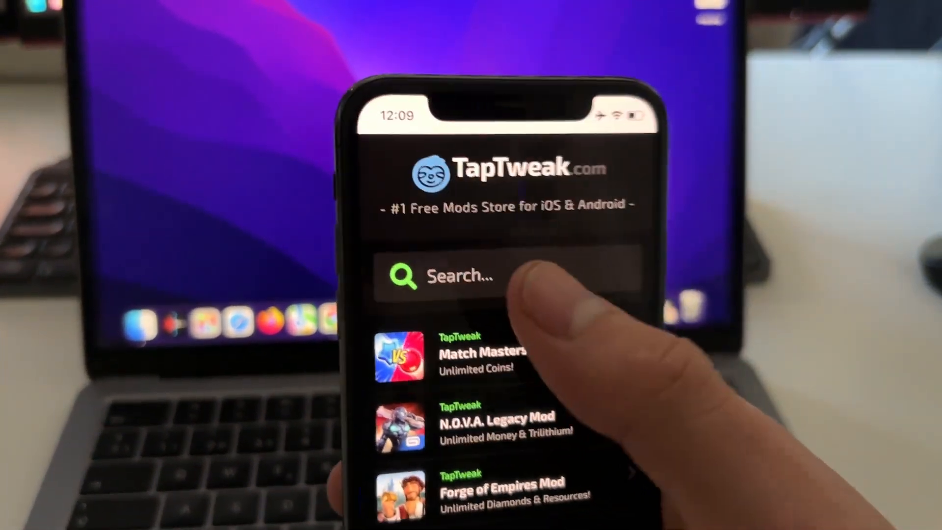
- Search TapTweak for Photos+, open the result and start its injection
text(Ph)
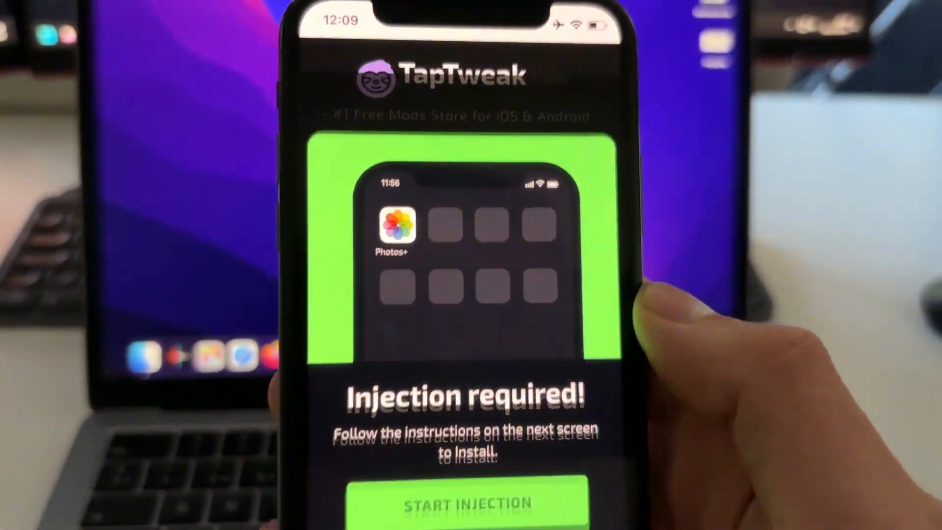
click(465, 503)
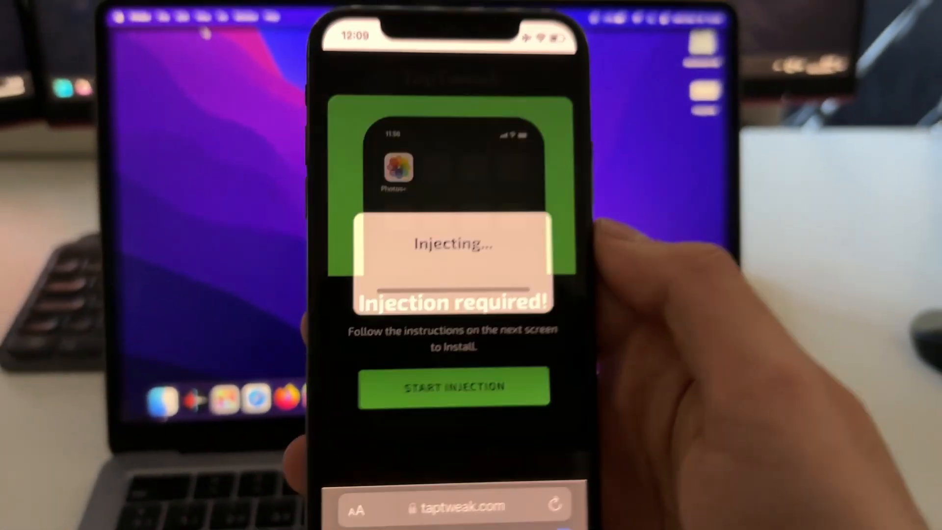
click(455, 388)
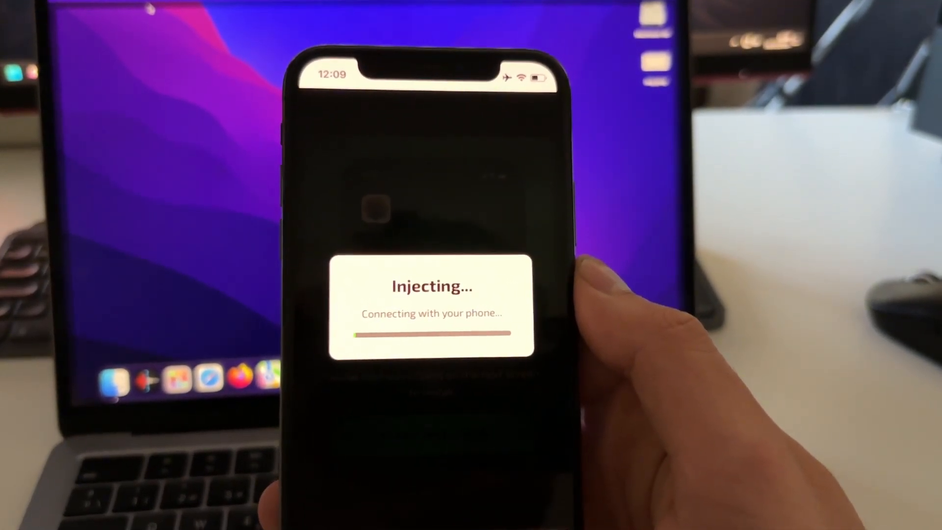